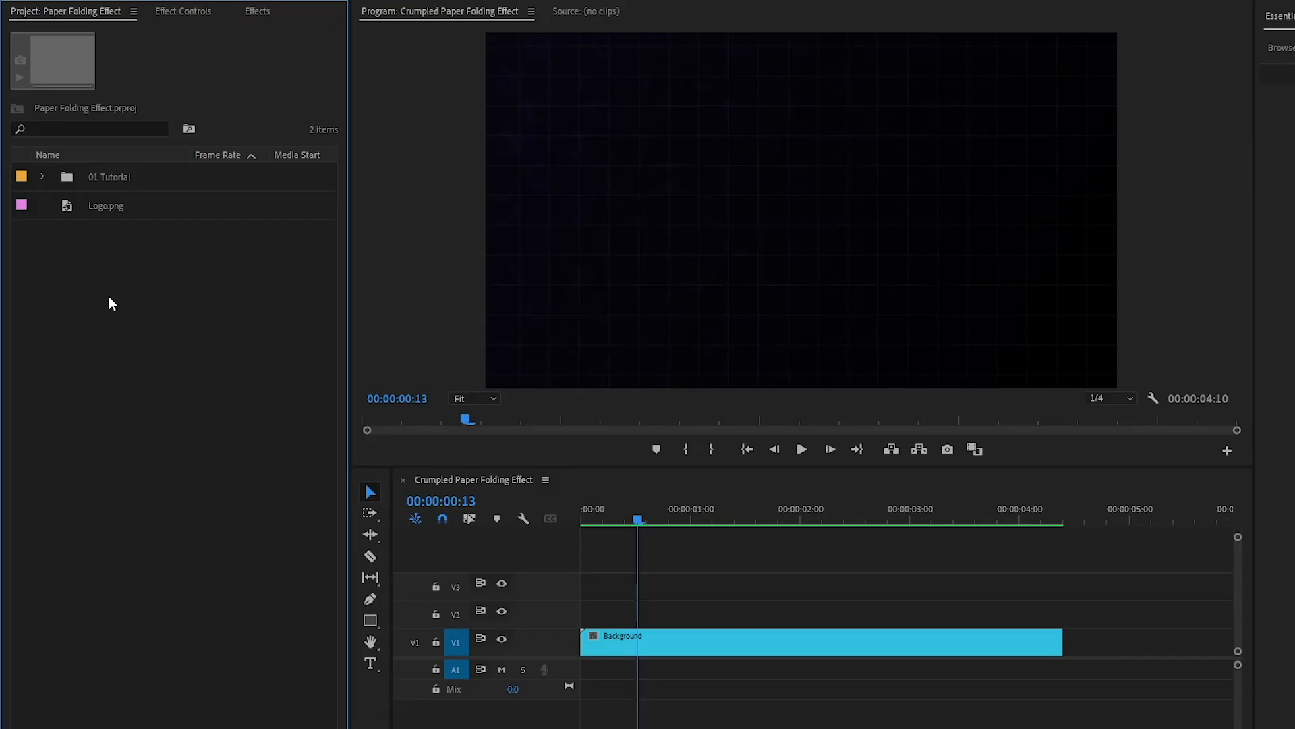
mouse_move(106, 216)
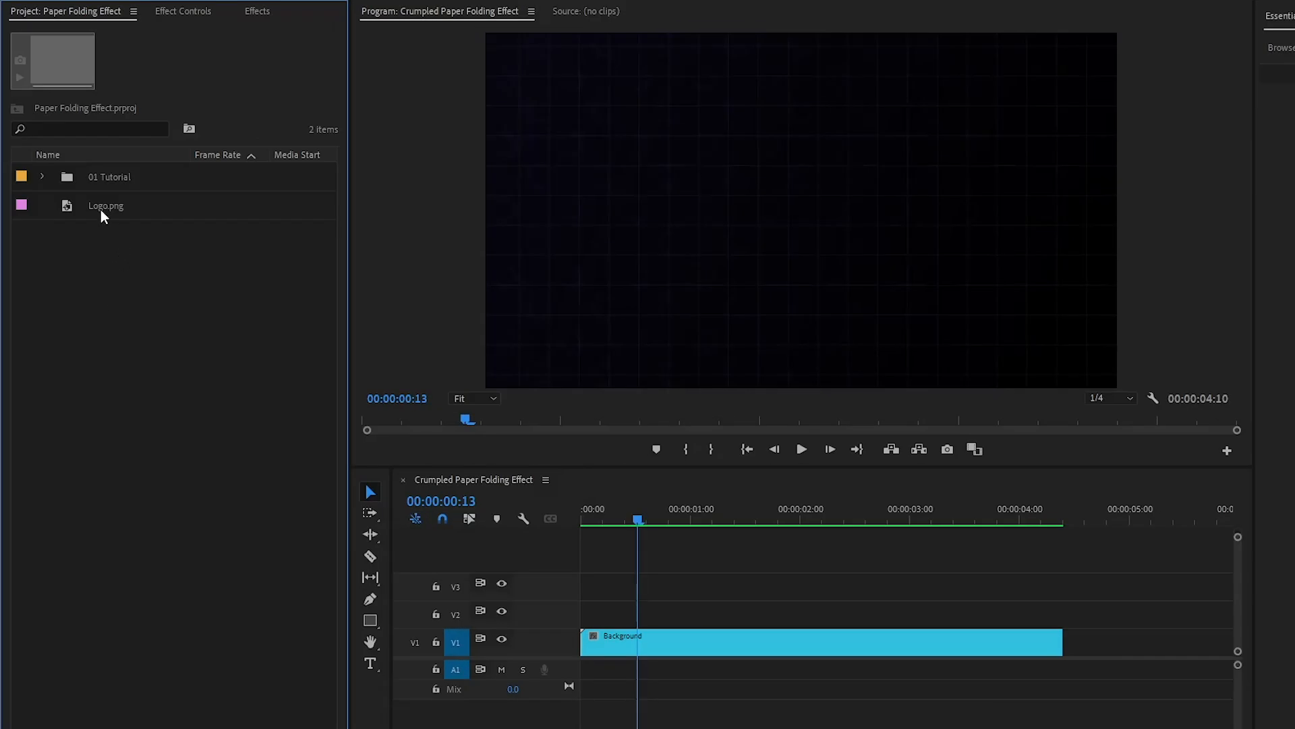
Step: Import Crumpled Paper.mov from the 01 Assets folder into the Project panel beside Logo.png
left_click(105, 205)
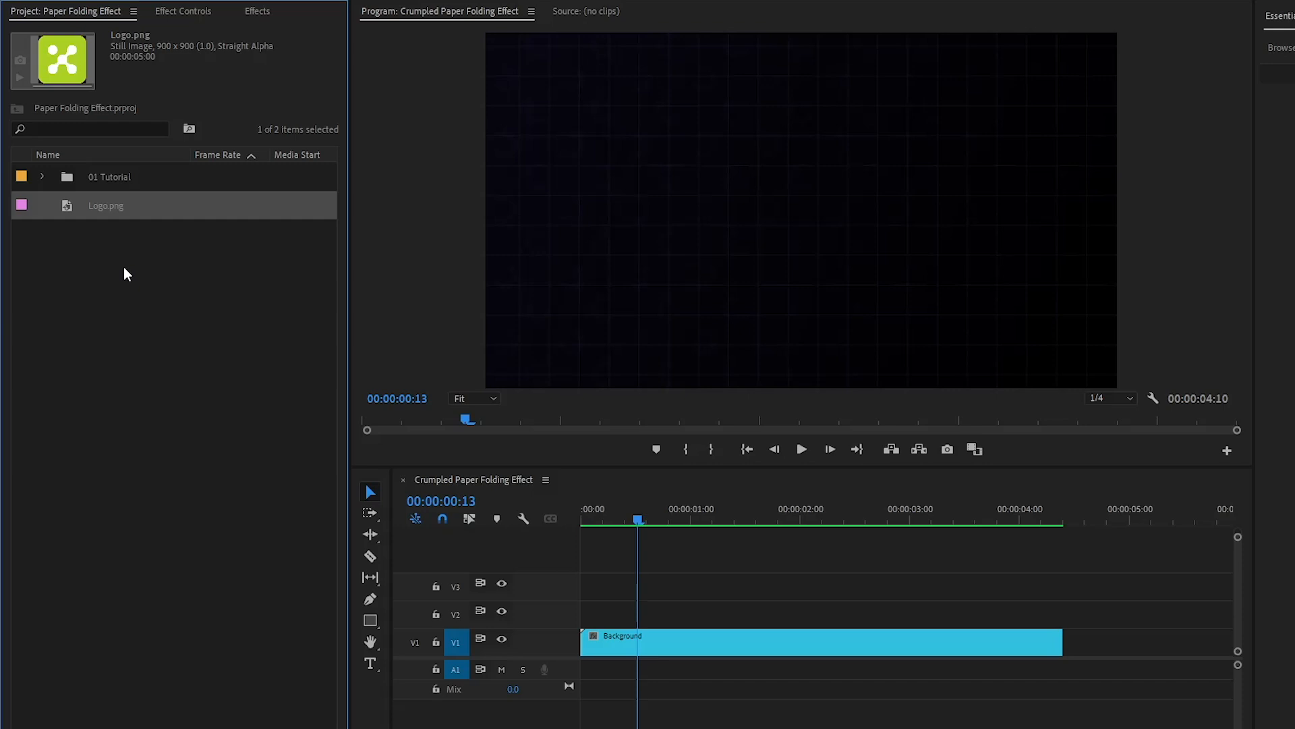
mouse_move(661, 251)
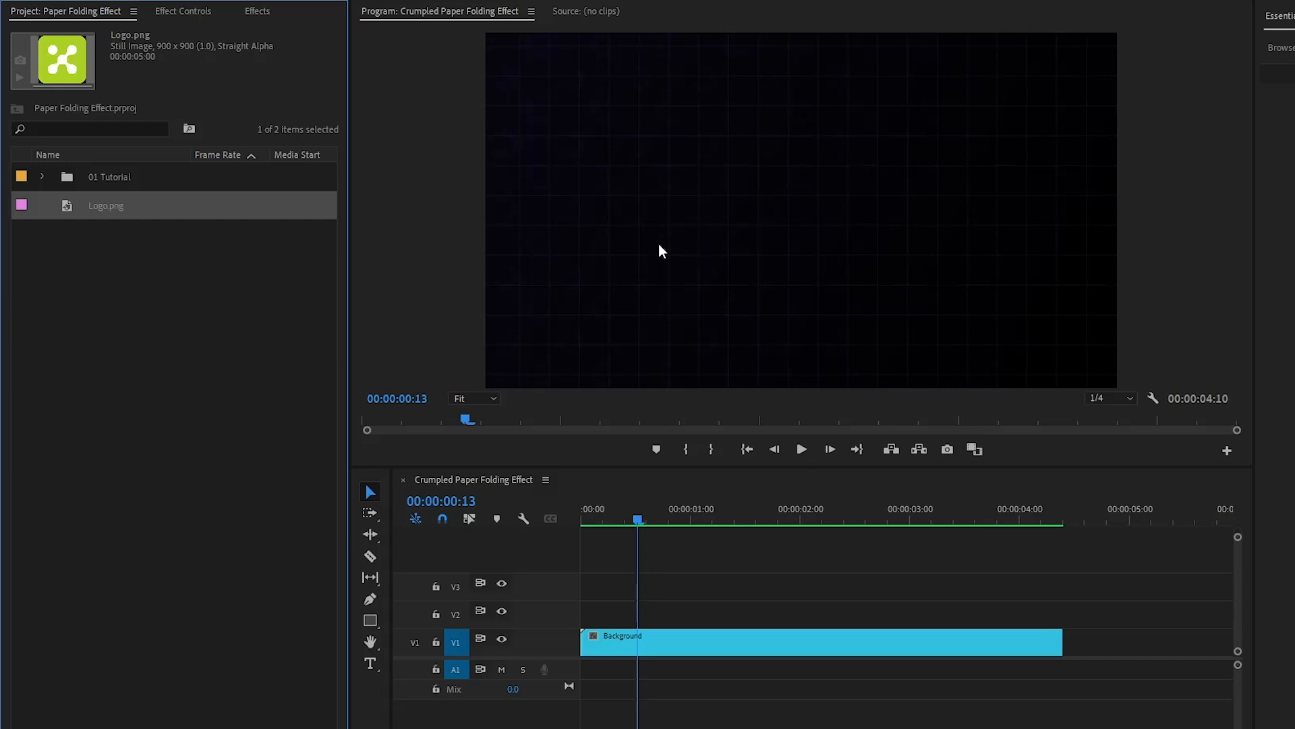
left_click(858, 521)
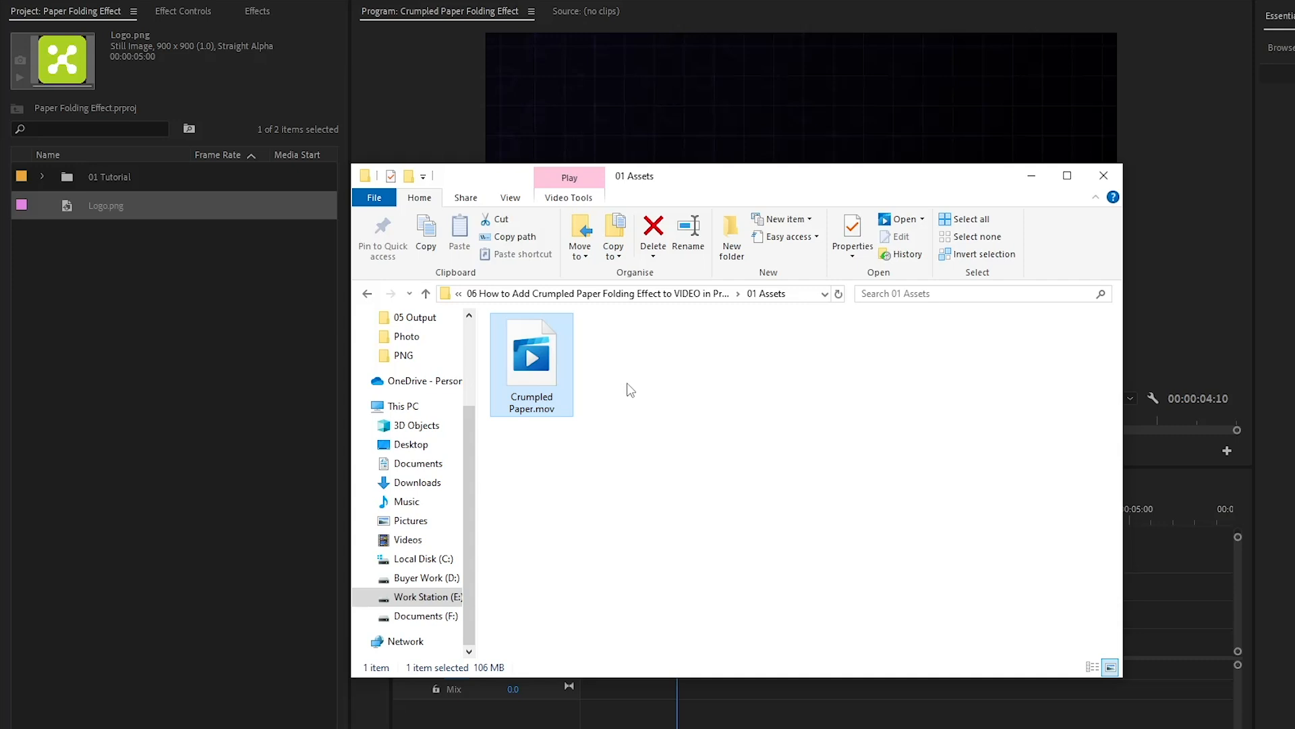
mouse_move(532, 363)
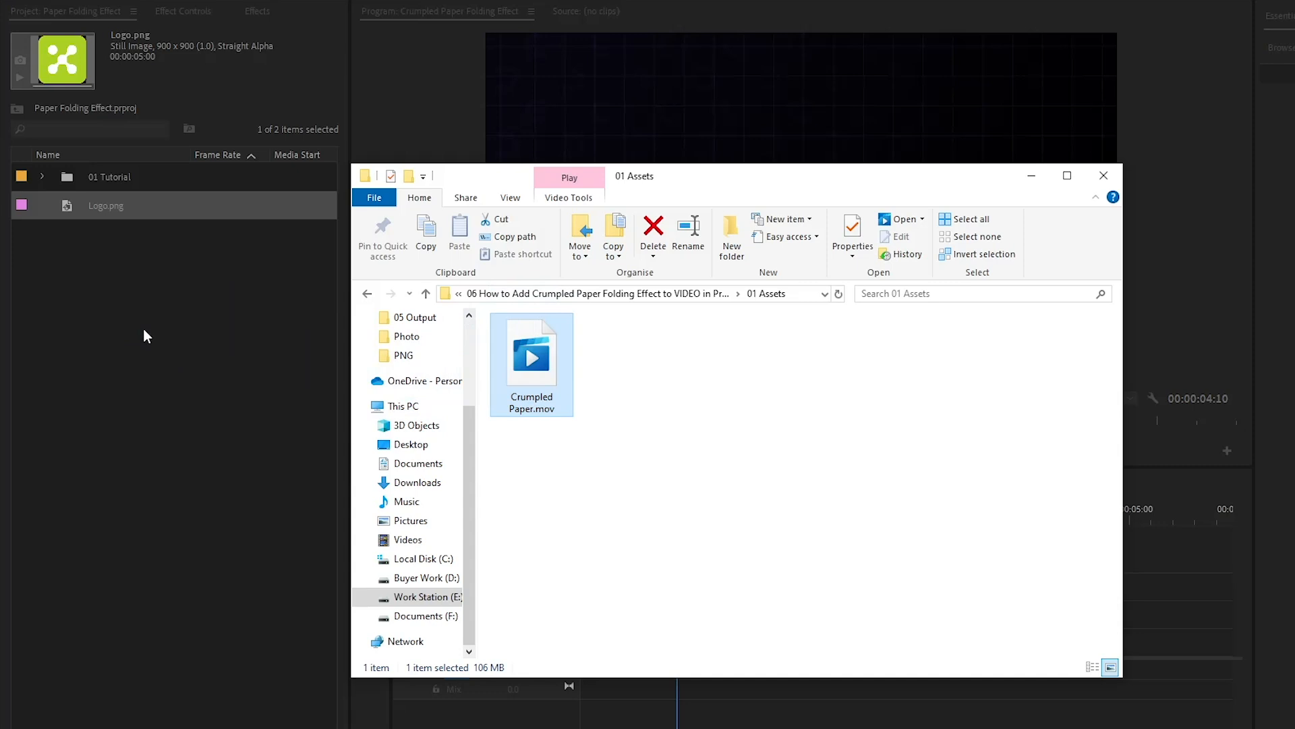
left_click_drag(532, 363, 165, 233)
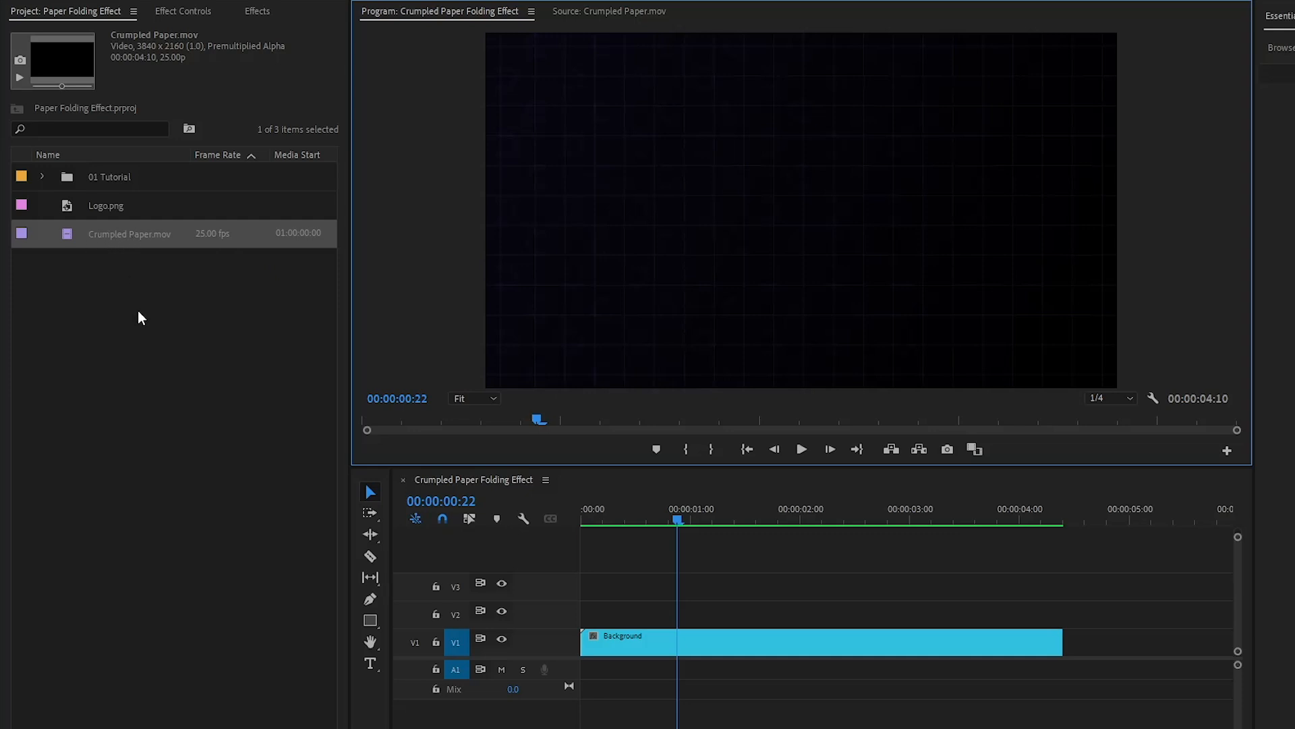
mouse_move(339, 437)
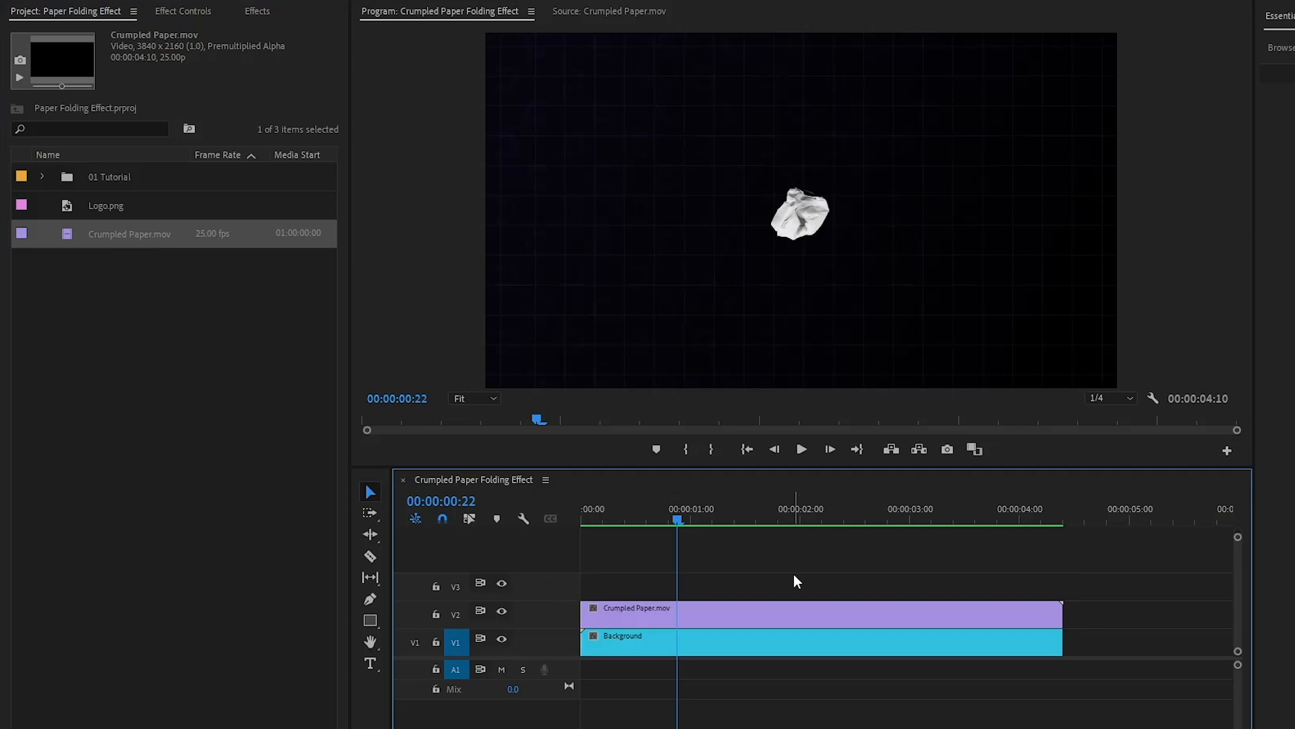
Step: Place Crumpled Paper.mov on the track above Background for its full length
left_click(800, 448)
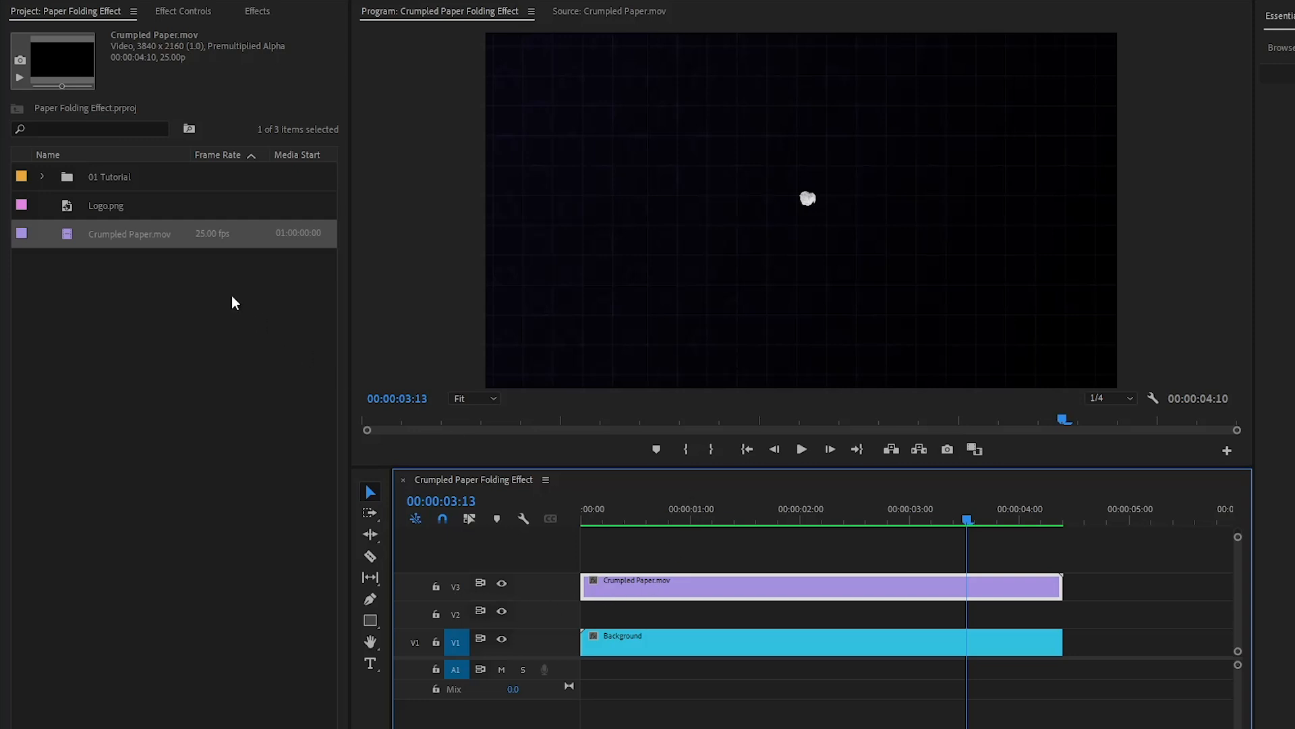
Step: Put Logo.png on V2 between Background and Crumpled Paper.mov, then show the Effects list
left_click(106, 205)
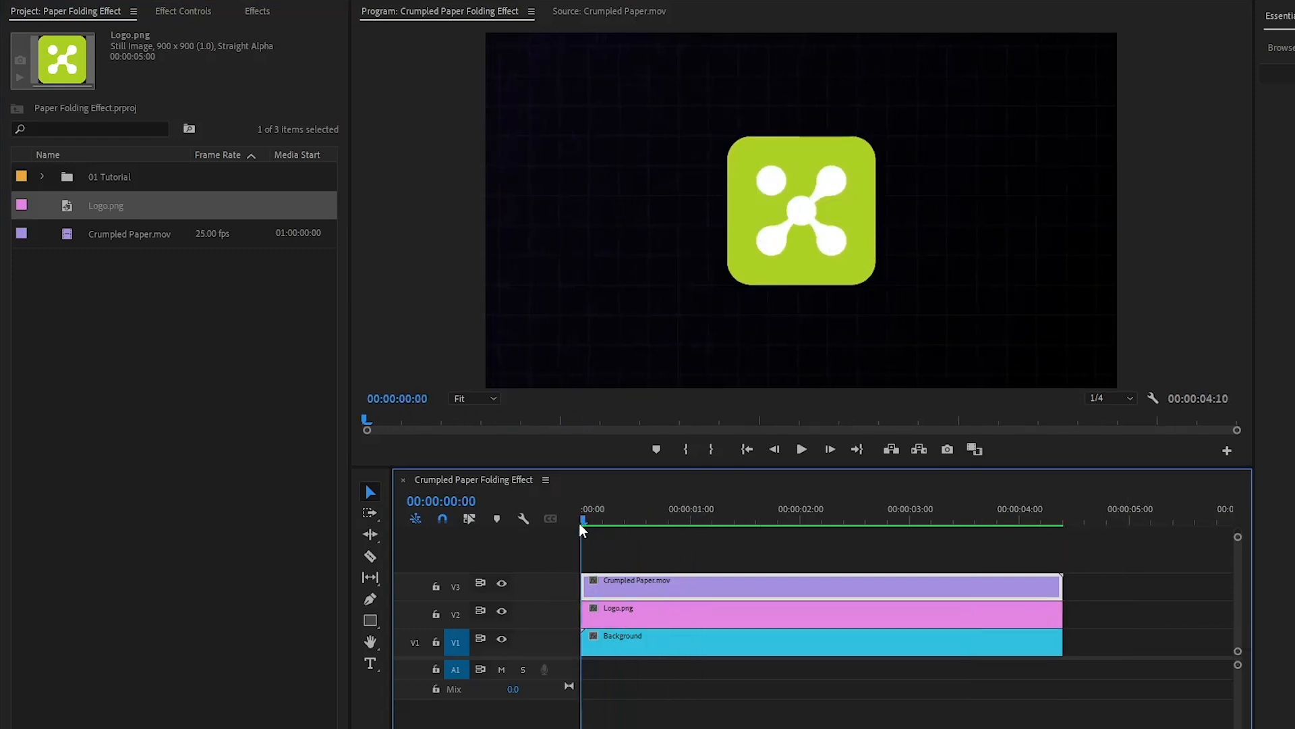
left_click(800, 448)
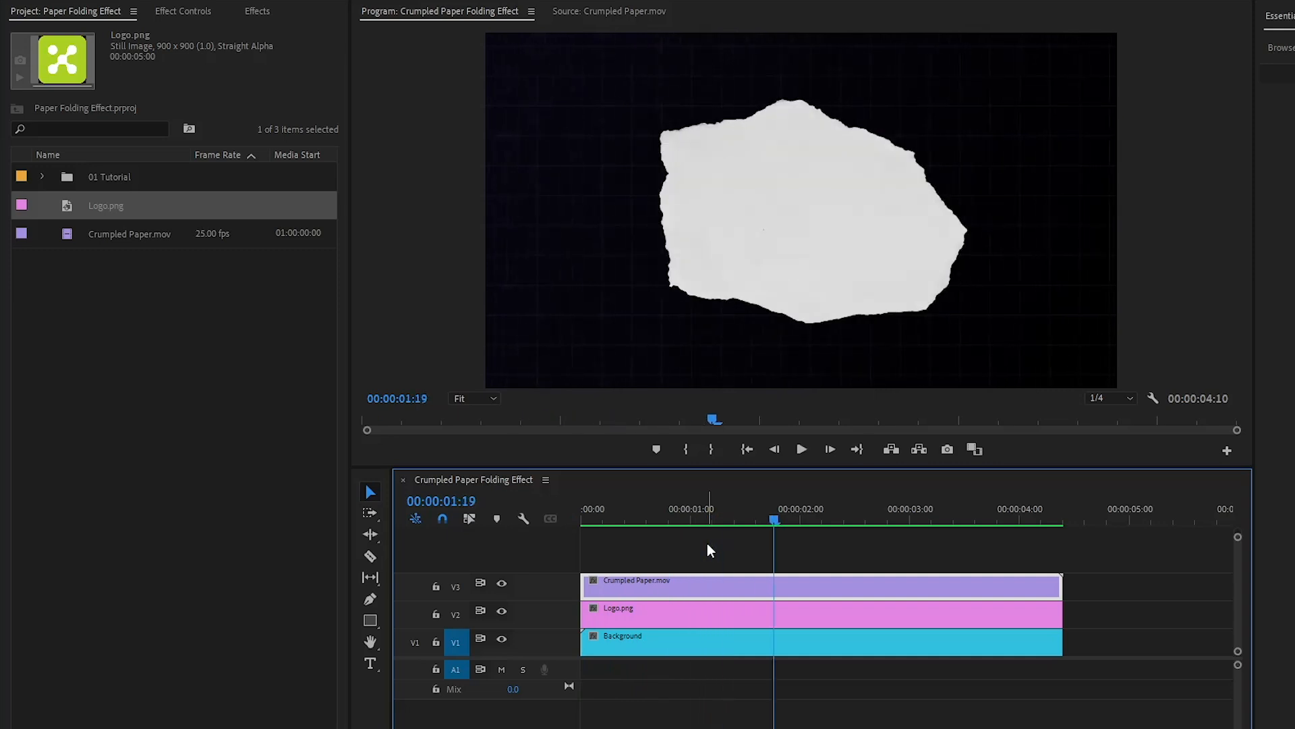
left_click(256, 11)
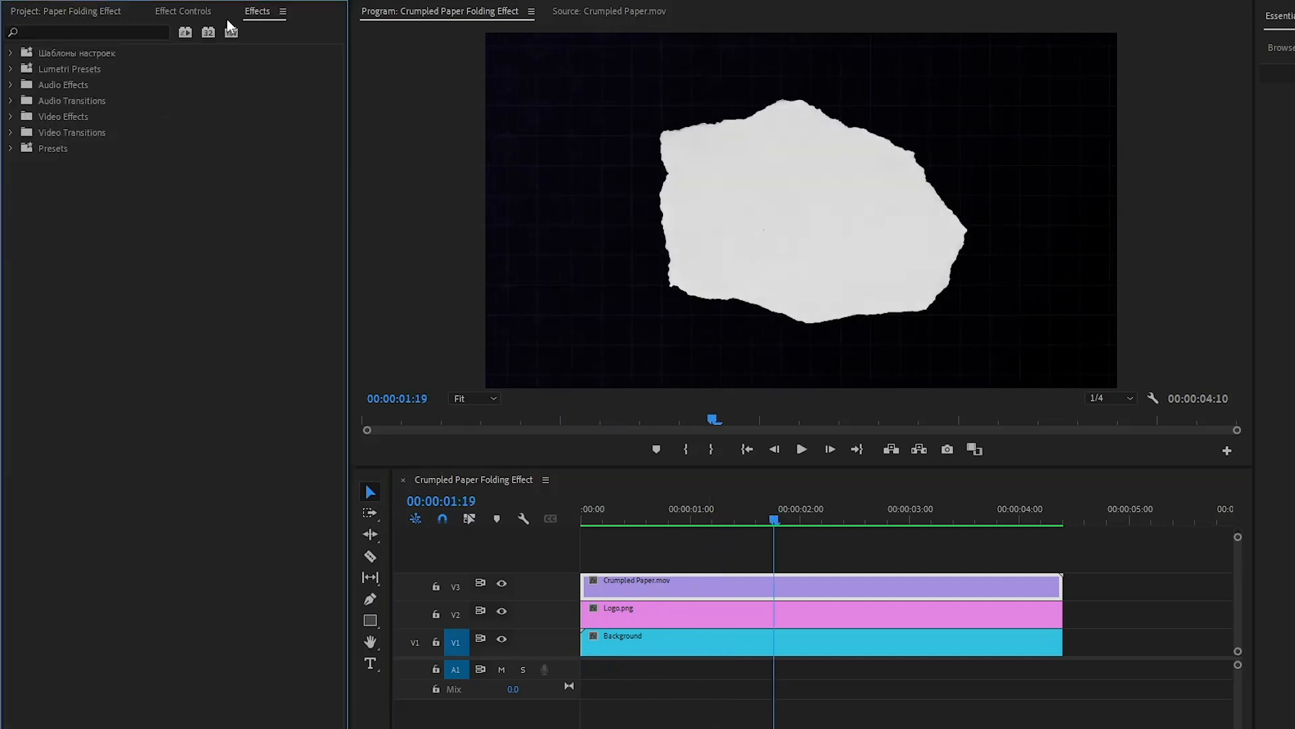
Step: Find Track Matte Key by searching 'trac' and apply it to the Logo.png clip
type("track")
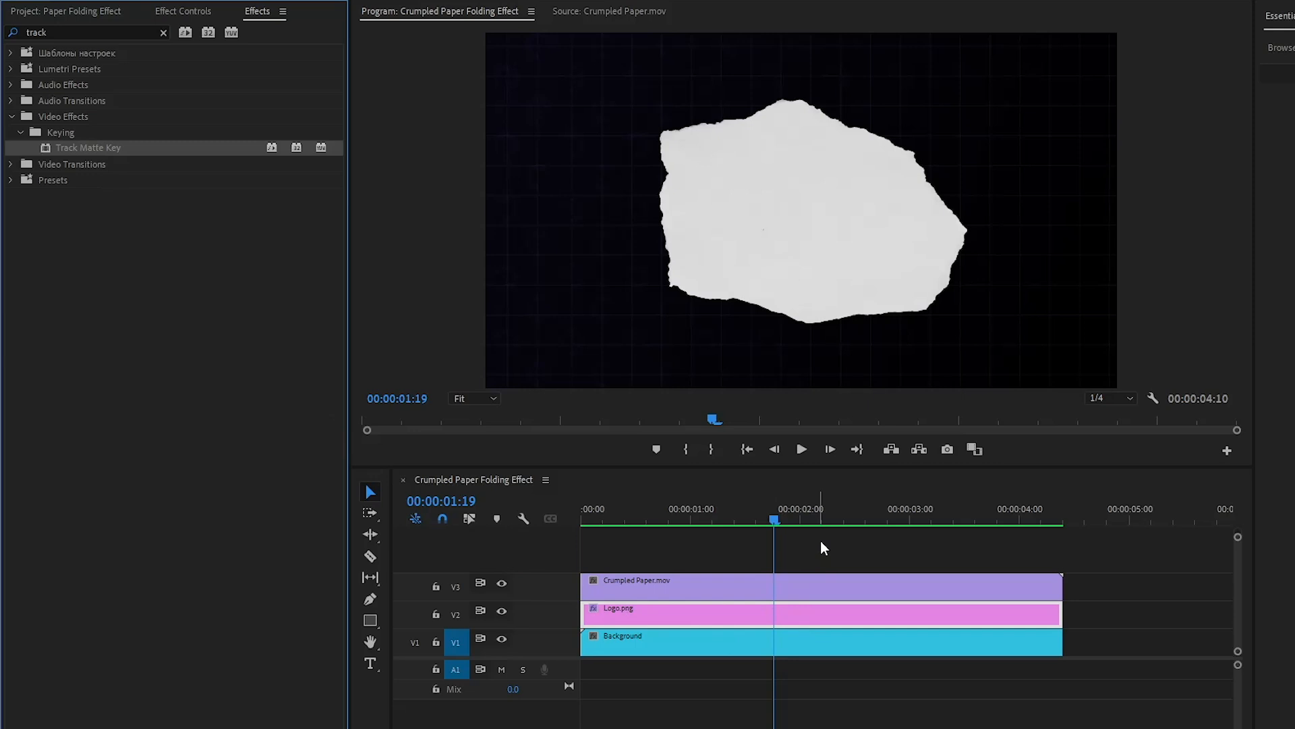
left_click(184, 11)
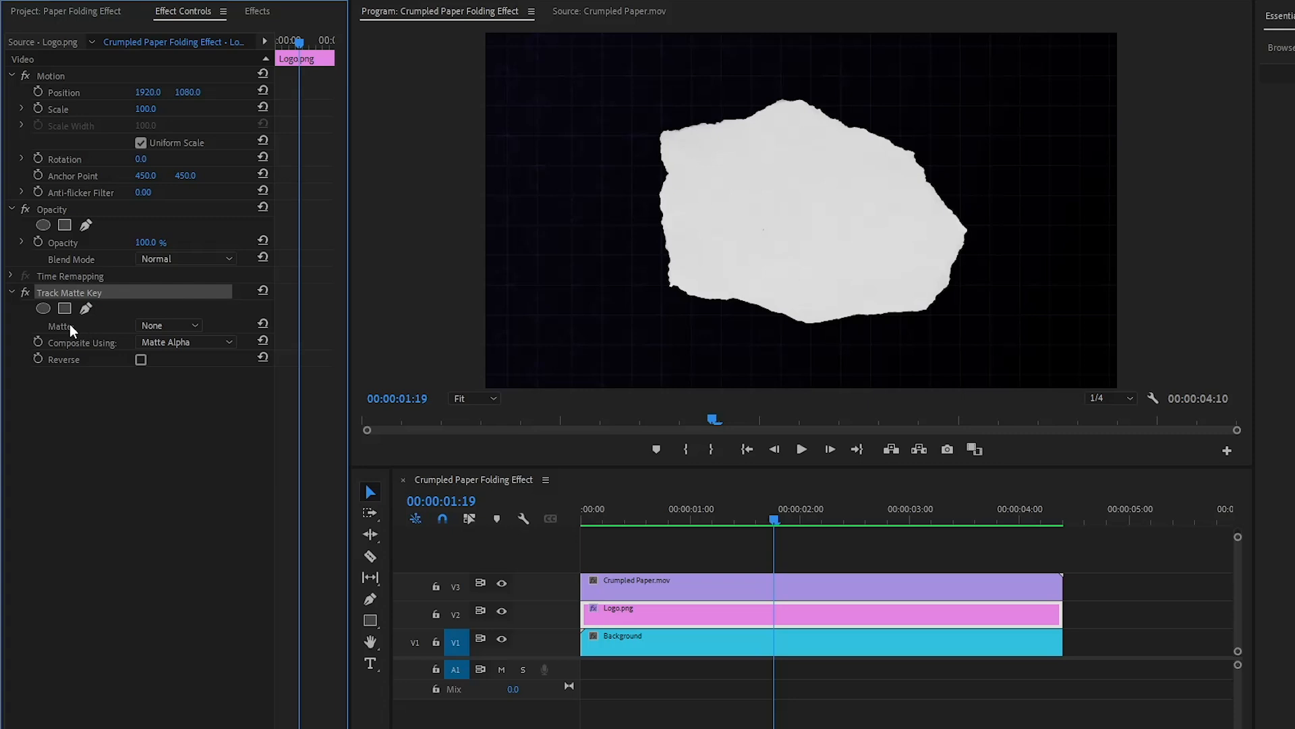
Step: Set the Track Matte Key matte to Video 3 and composite using Matte Luma
left_click(168, 326)
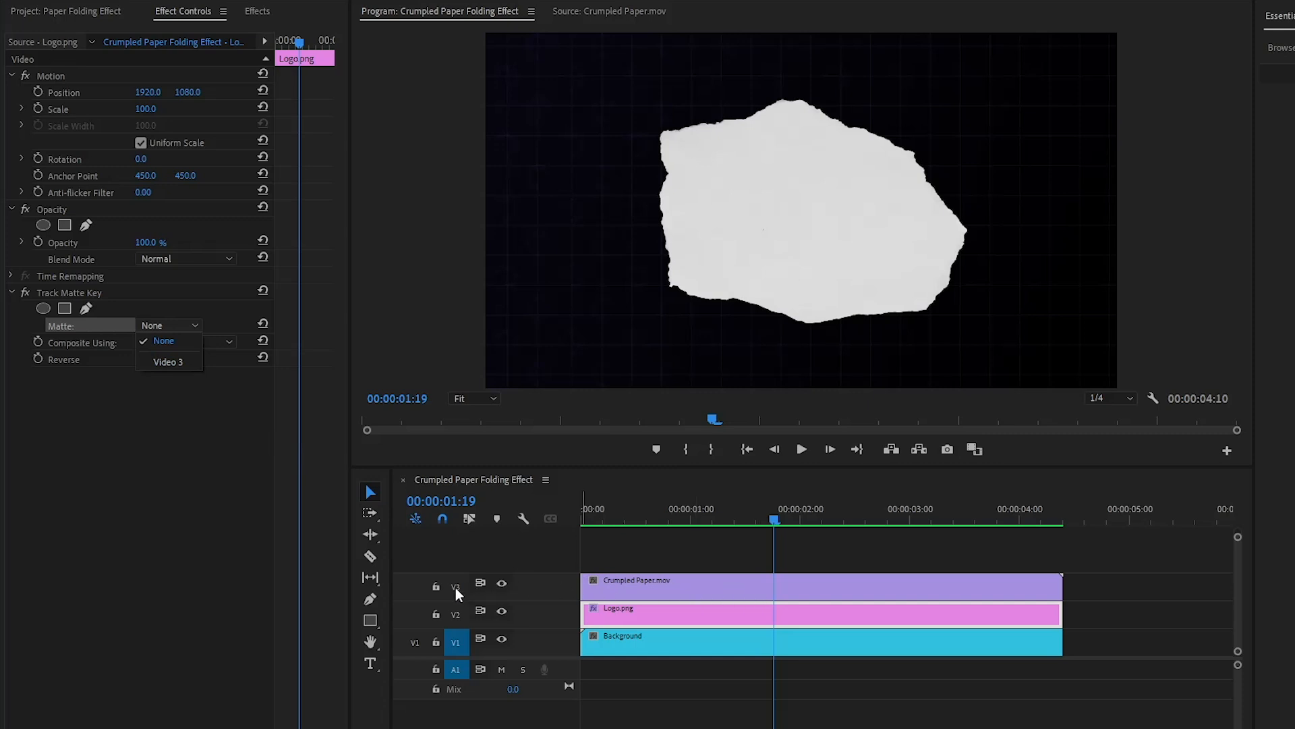
mouse_move(529, 594)
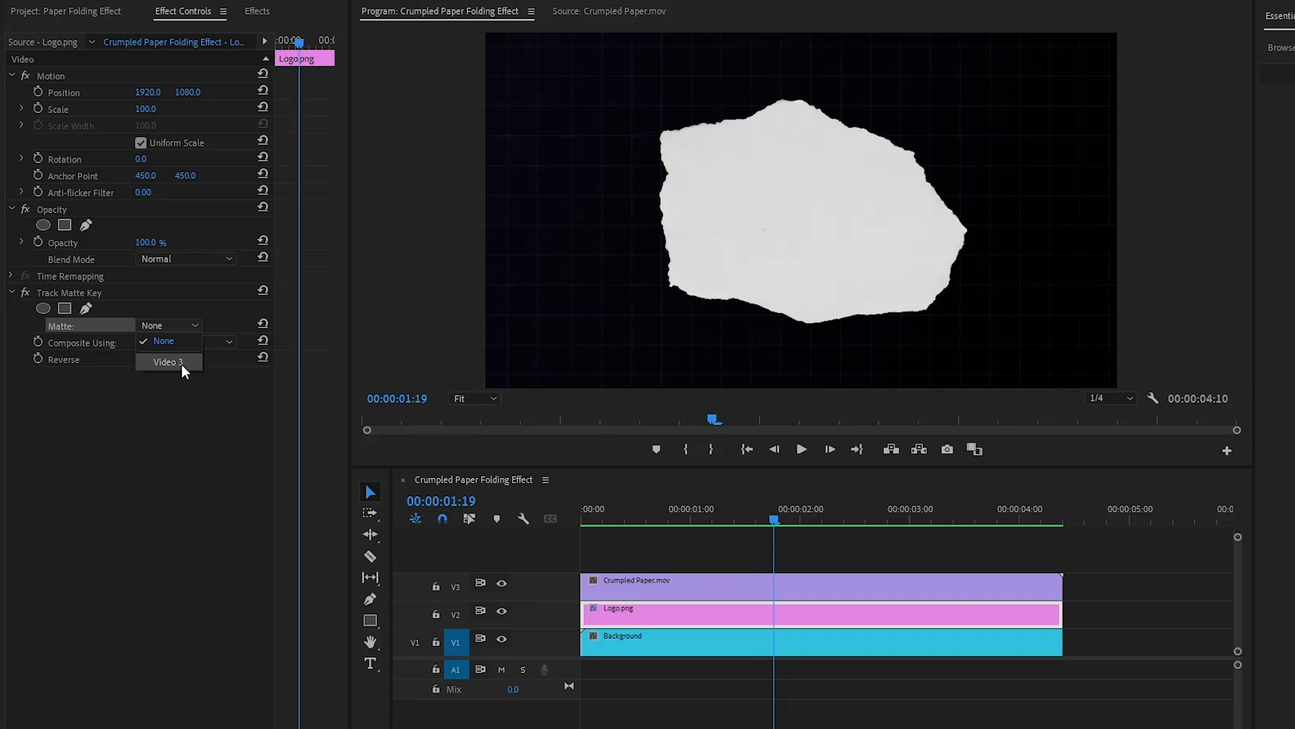
left_click(169, 362)
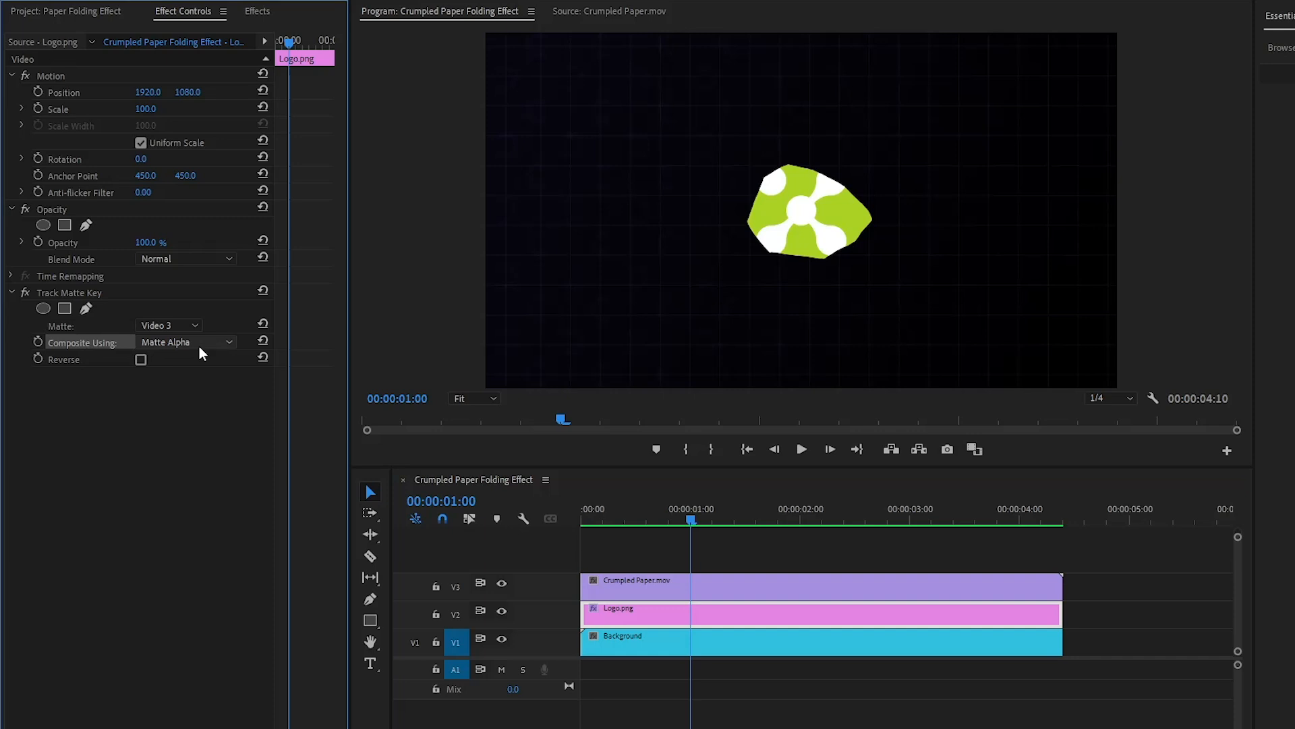
left_click(186, 341)
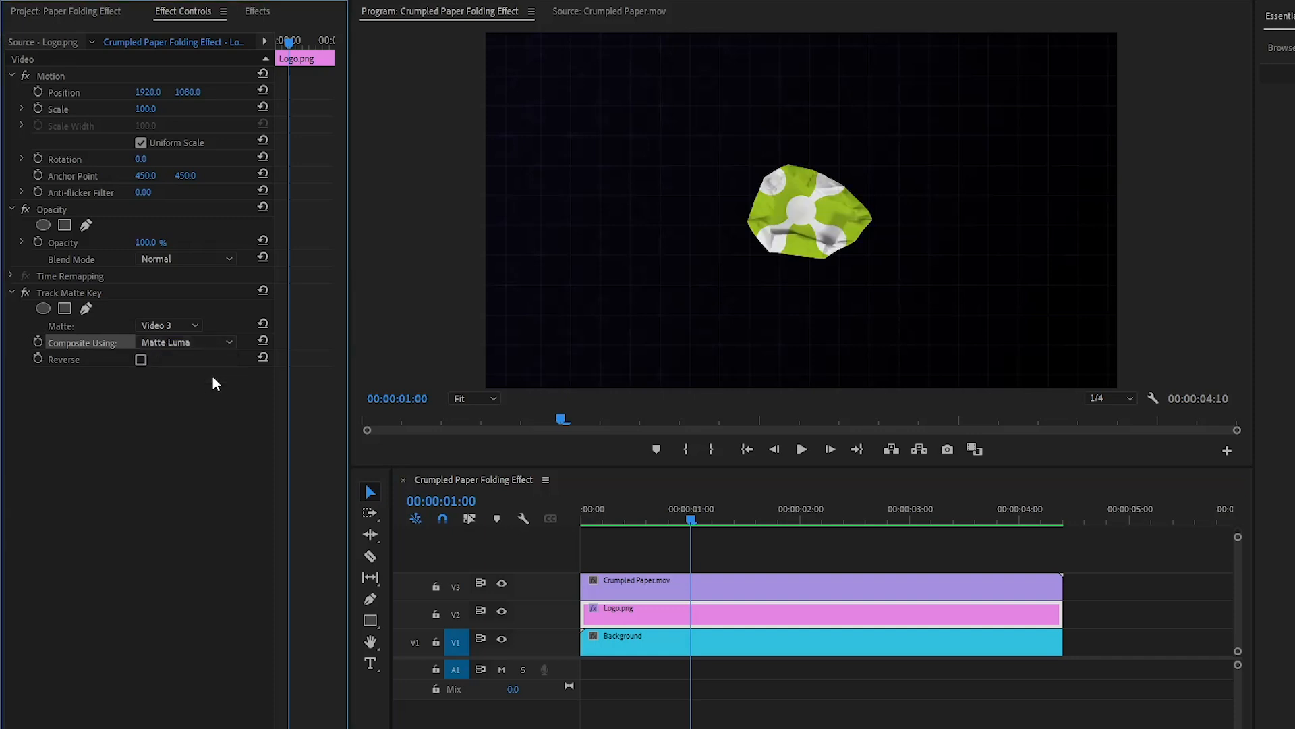